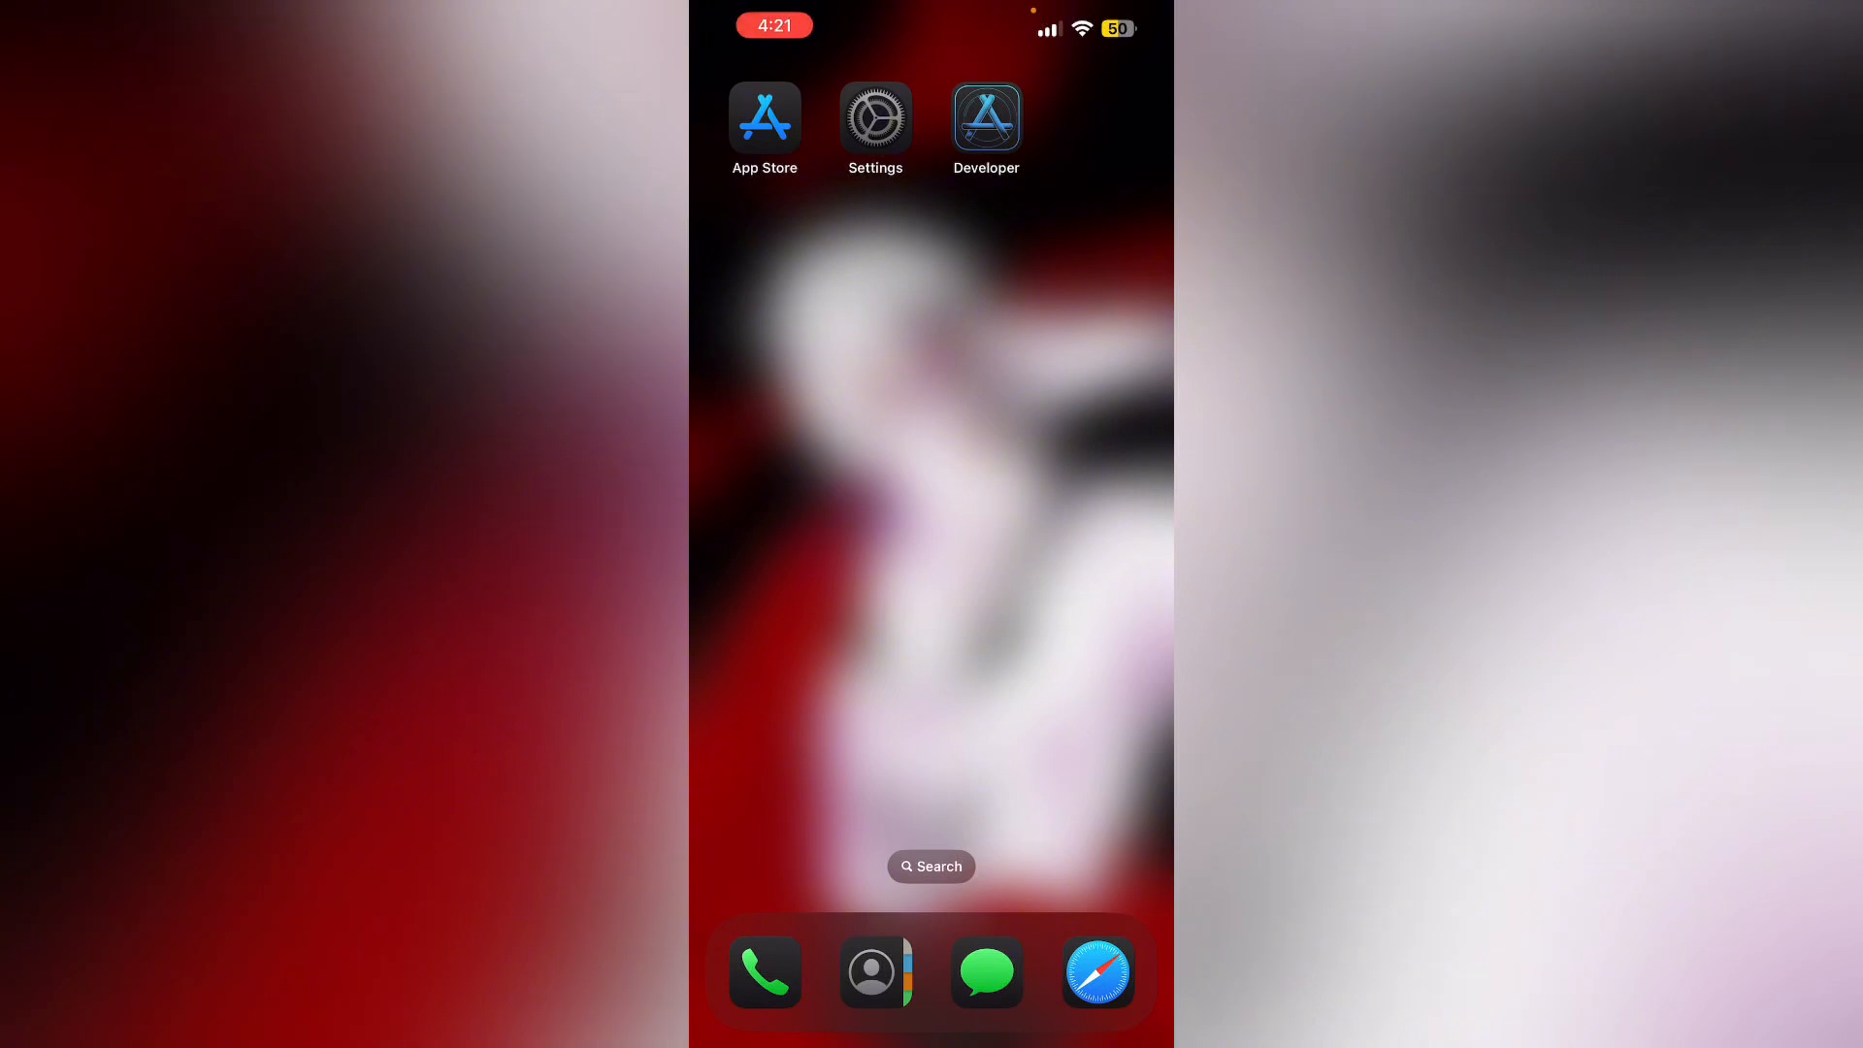
Launch Safari from the dock to reach the Apple Developer sign-in page
click(986, 117)
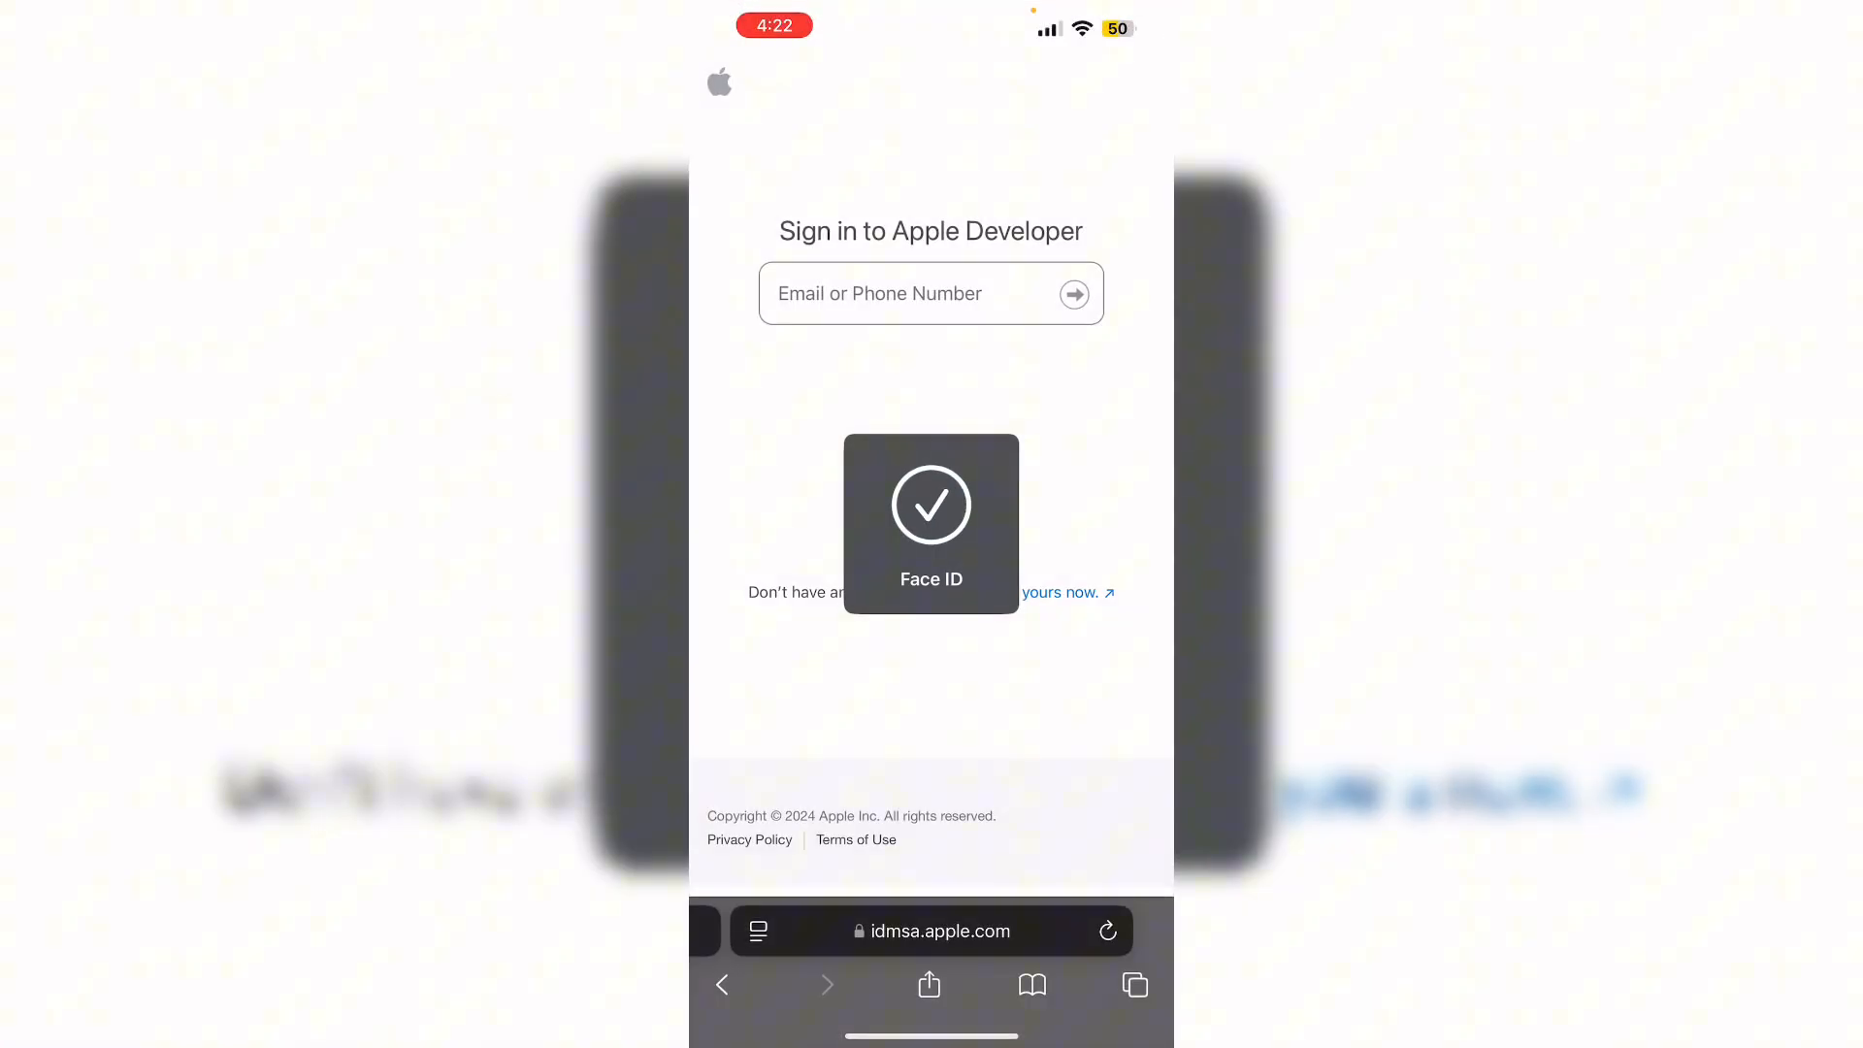